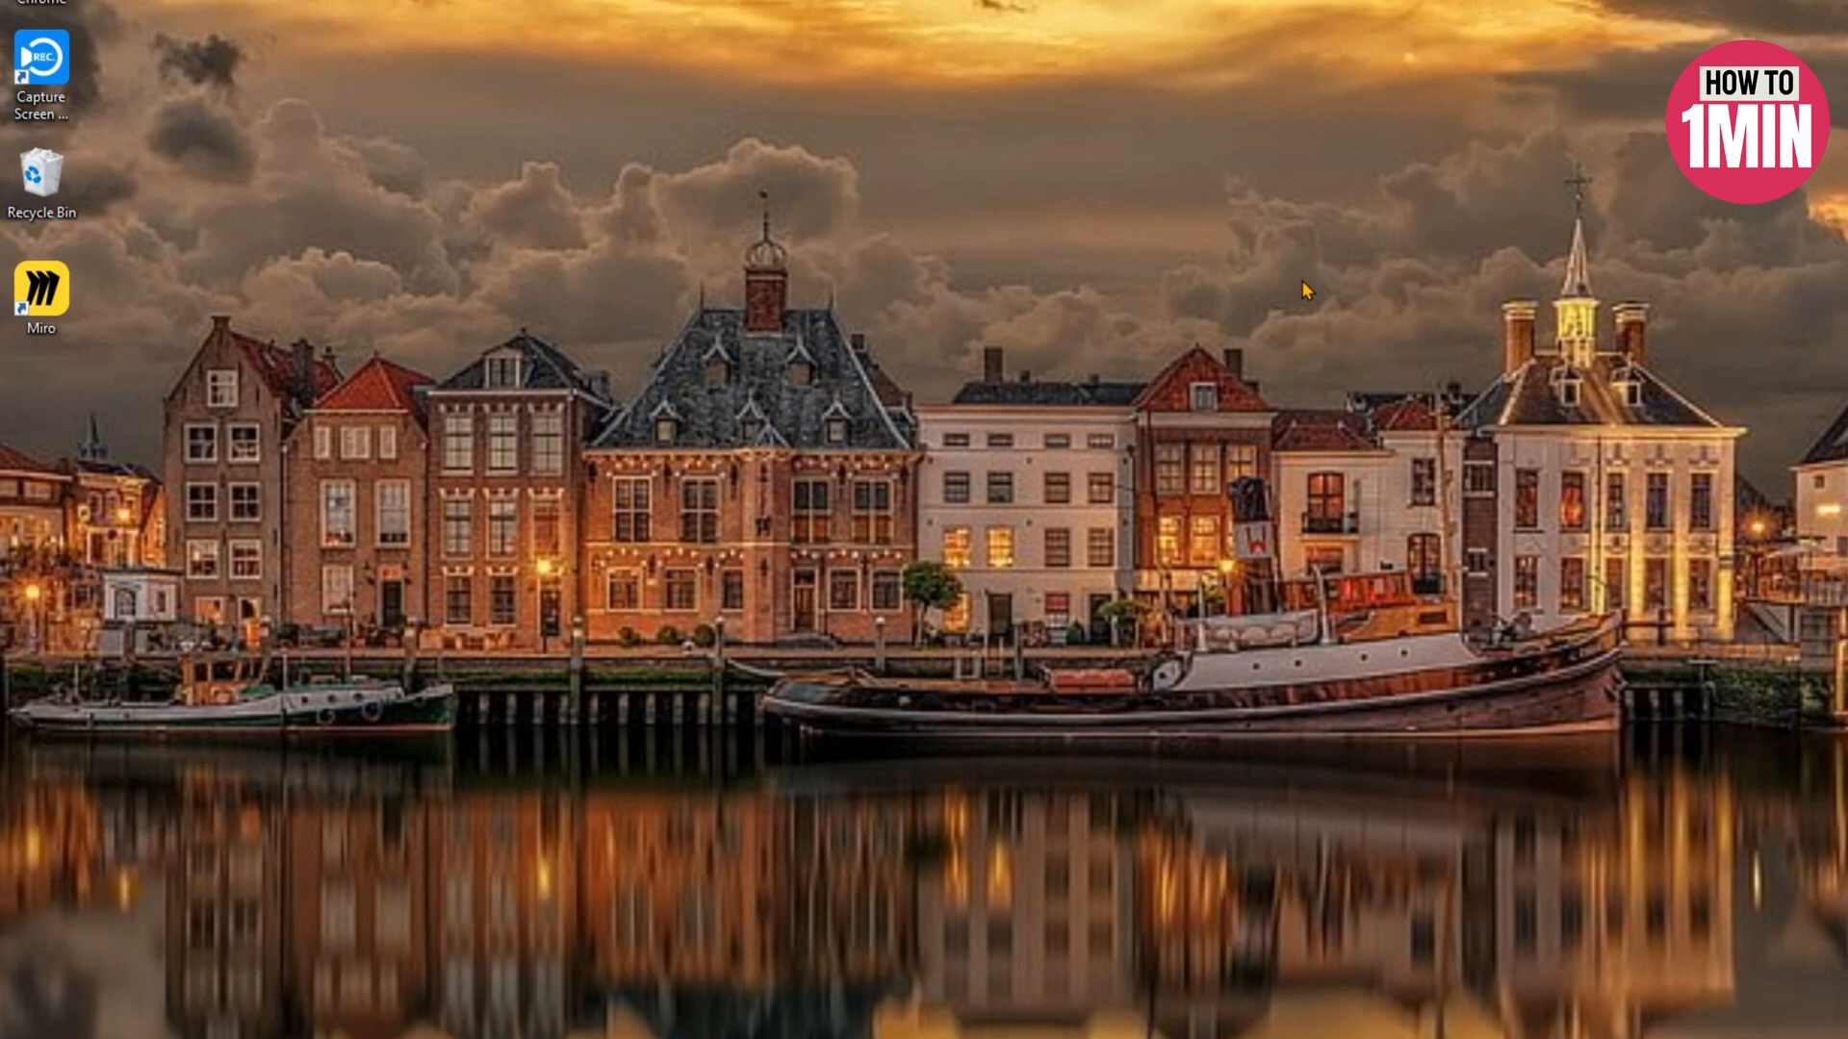
{"action": "mouse_move", "coordinate": [854, 731]}
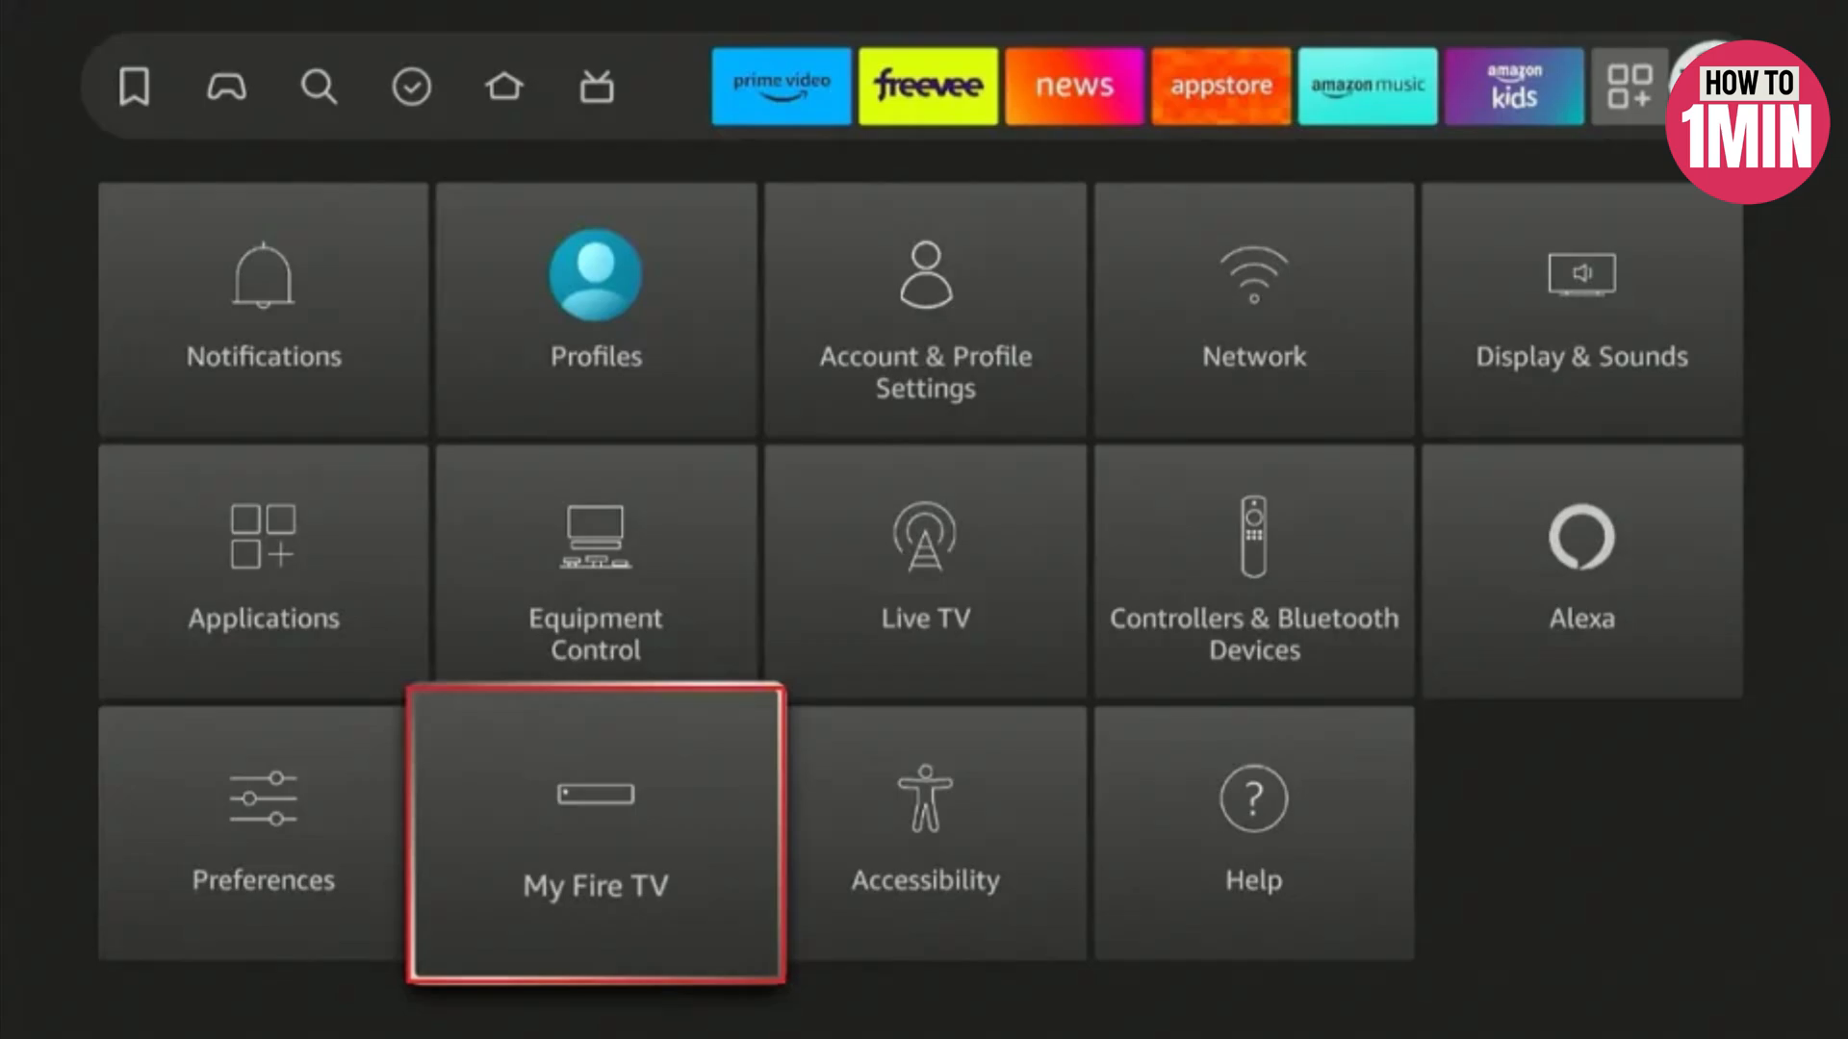
Open the My Fire TV settings on the device
{"action": "left_click", "coordinate": [595, 832]}
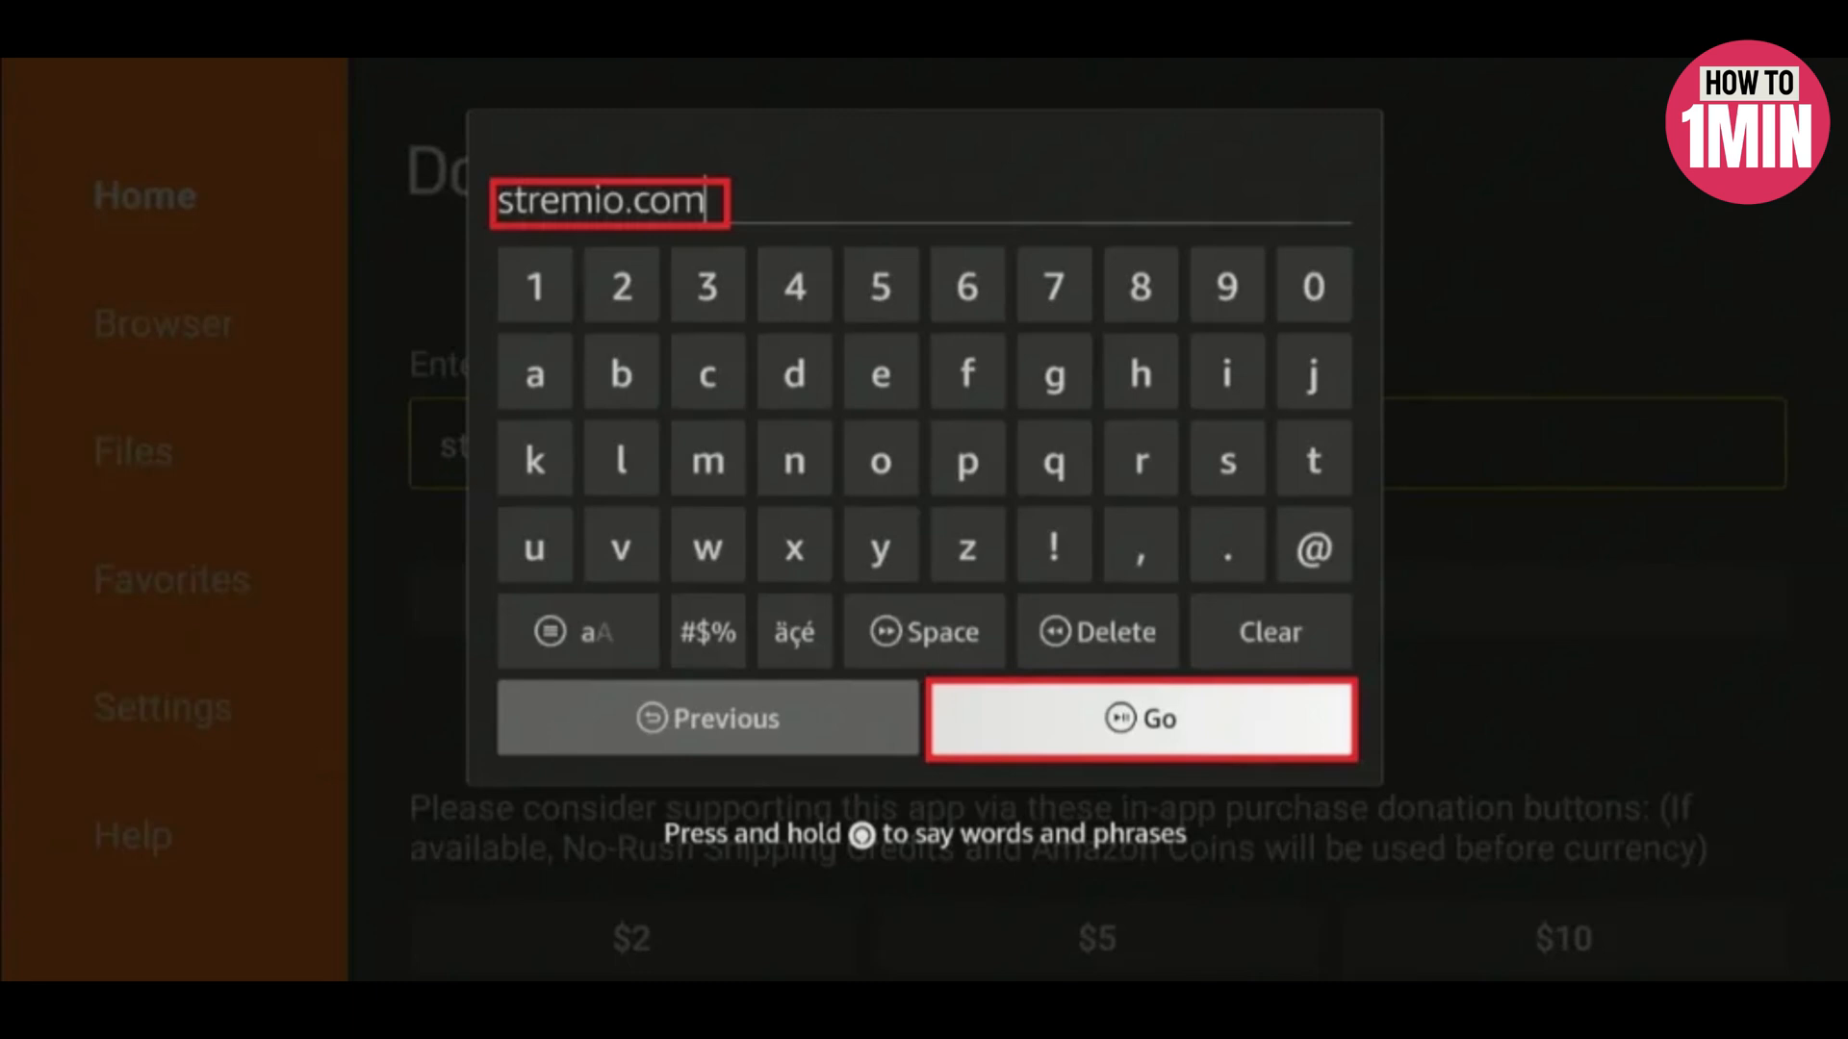
Load stremio.com and navigate to the downloads page listing the 1.6.9 APK builds
{"action": "left_click", "coordinate": [1139, 718]}
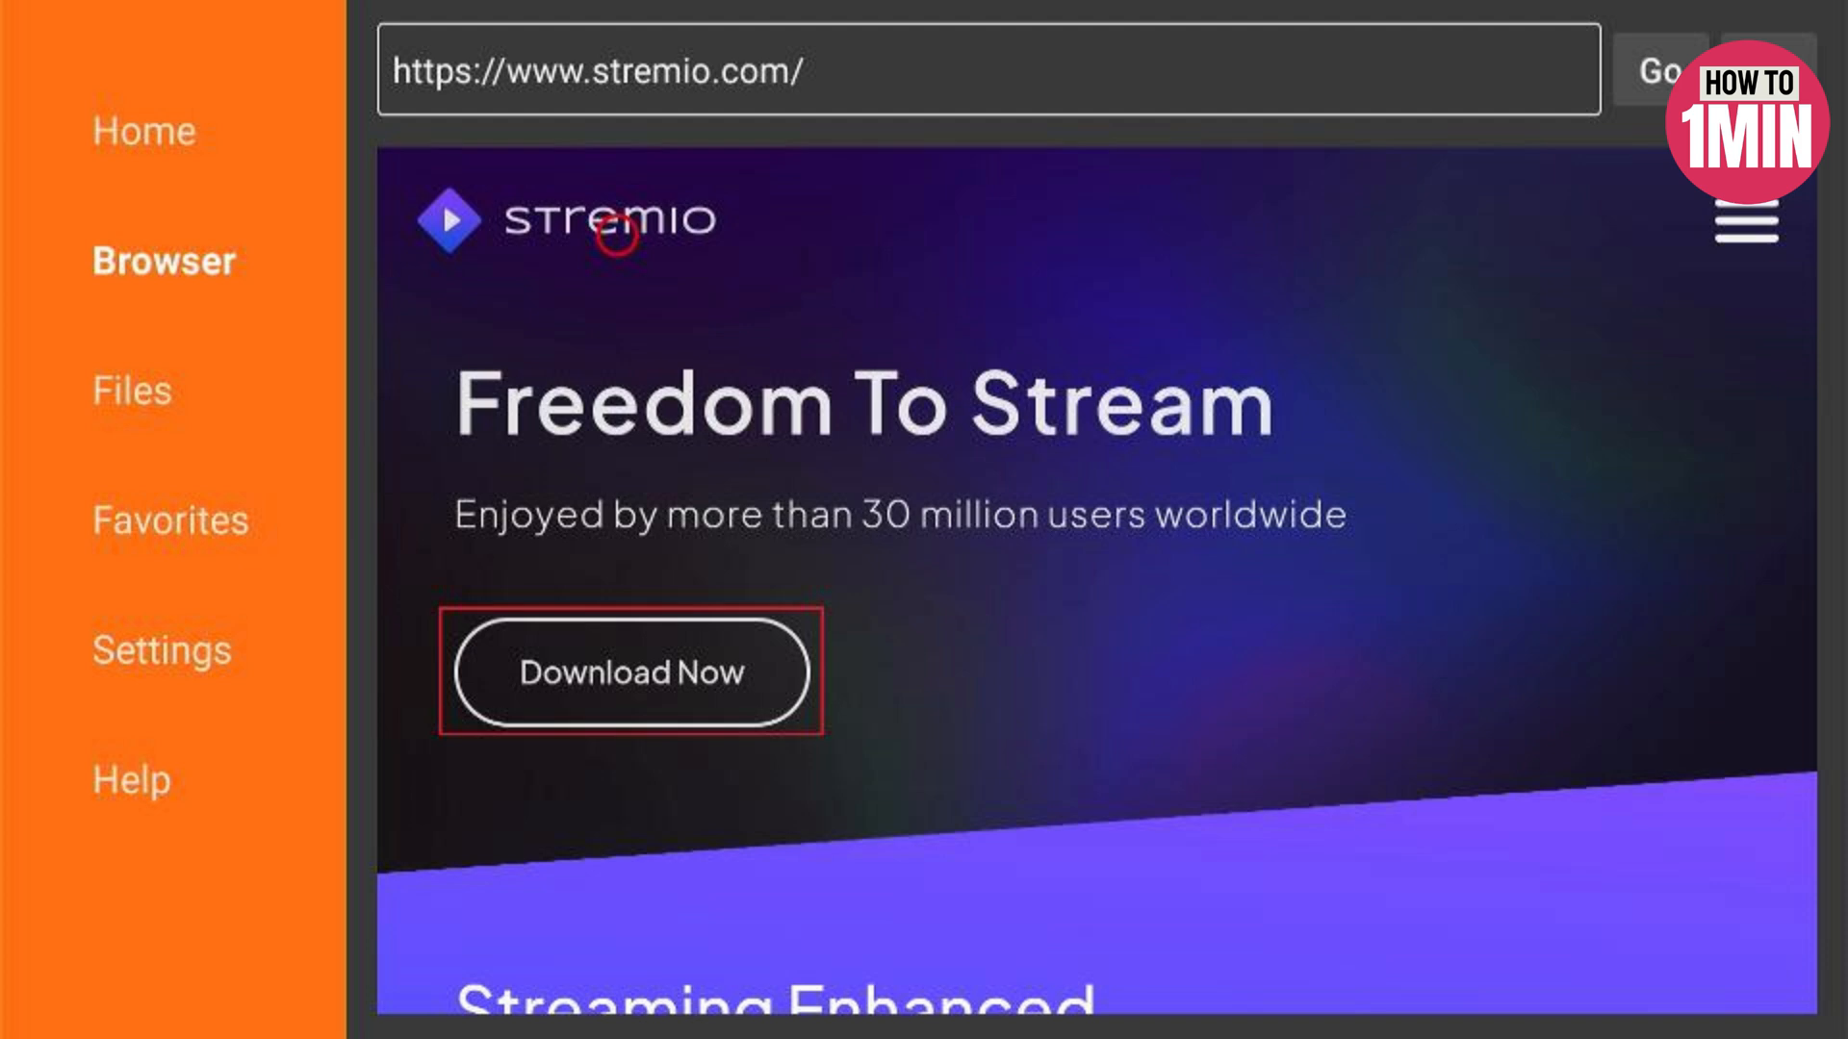
{"action": "left_click", "coordinate": [631, 671]}
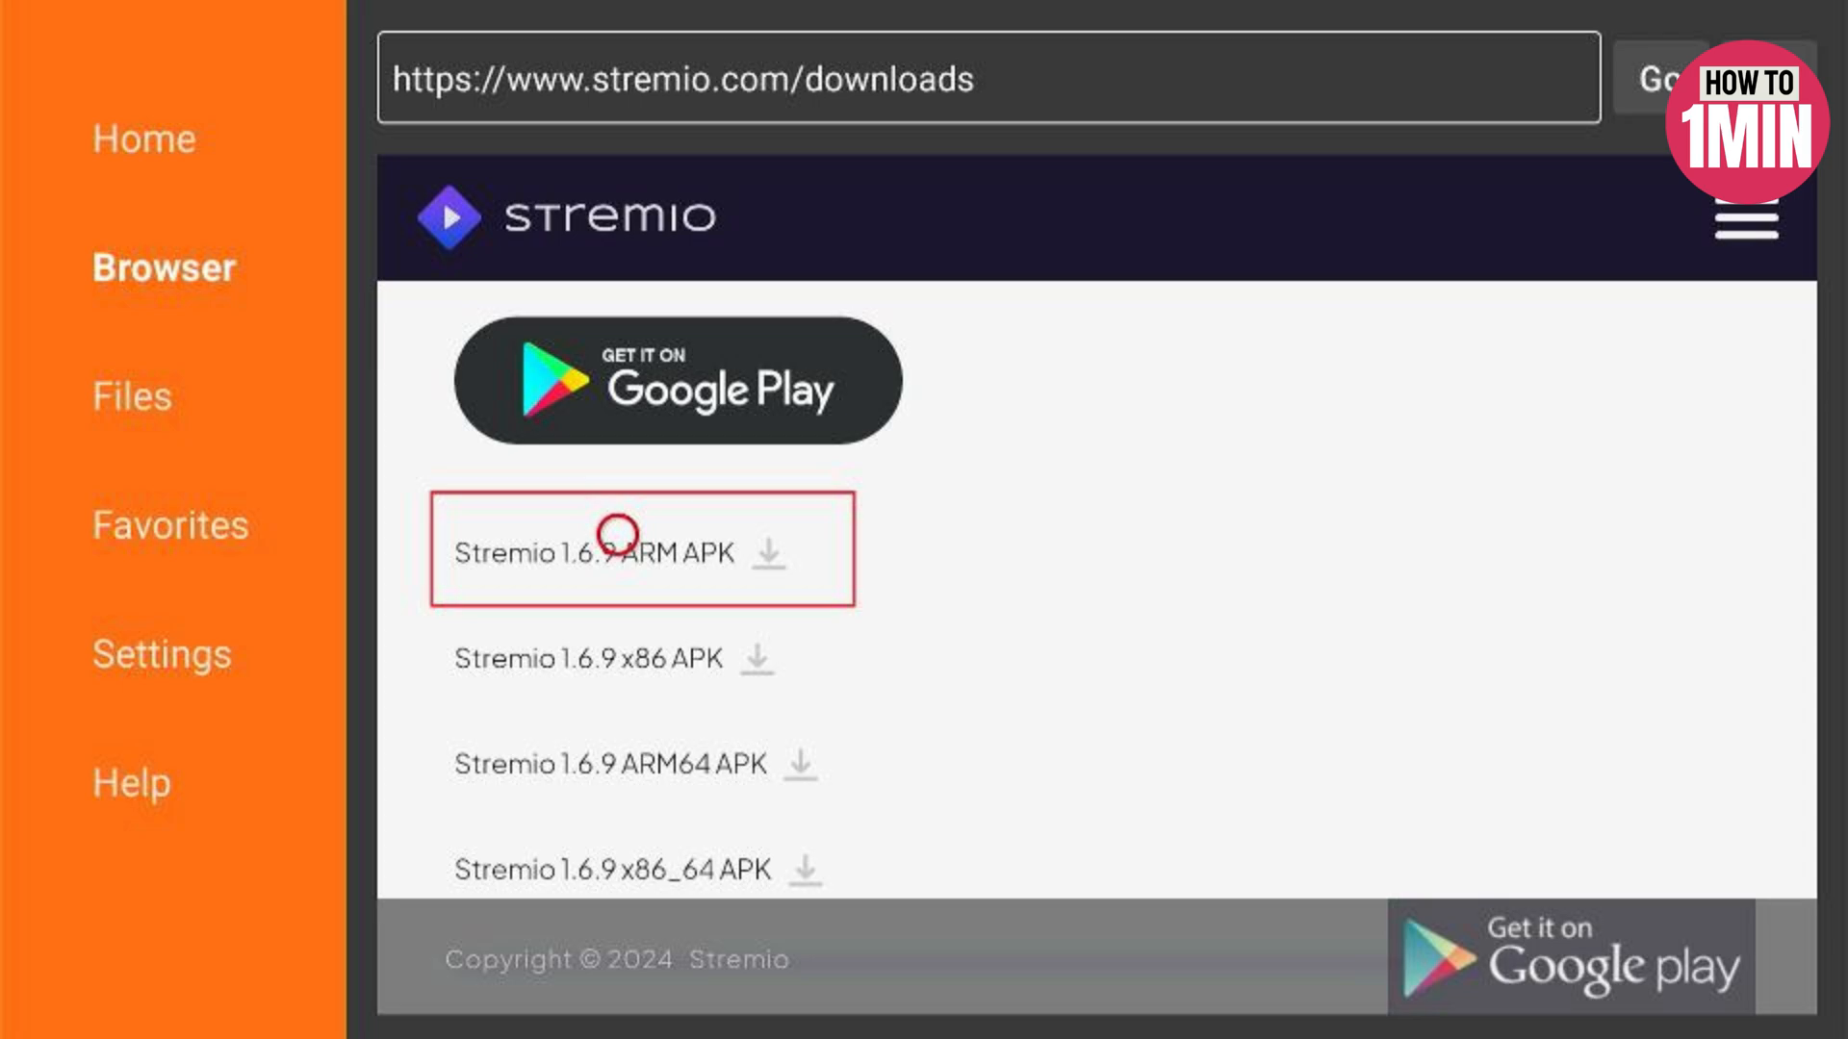
Download the Stremio ARM APK, then delete the downloaded APK file and confirm
{"action": "left_click", "coordinate": [774, 554]}
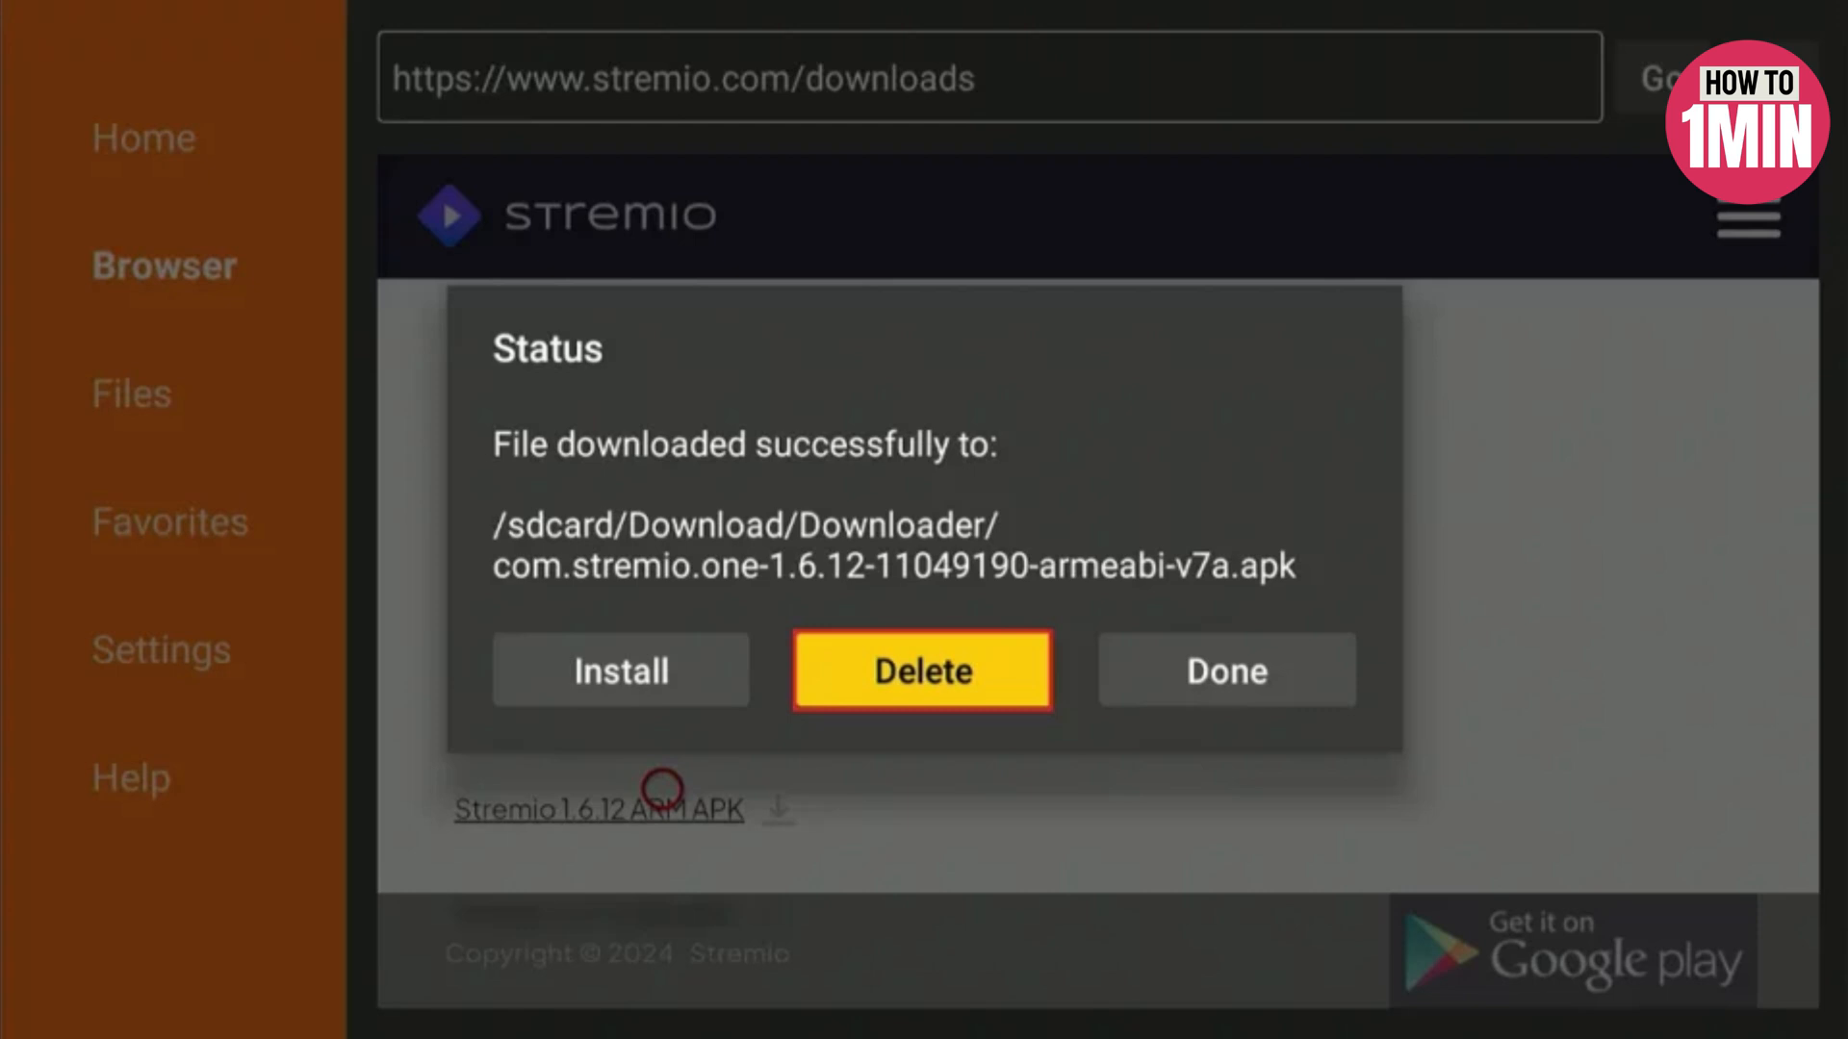
{"action": "left_click", "coordinate": [922, 670]}
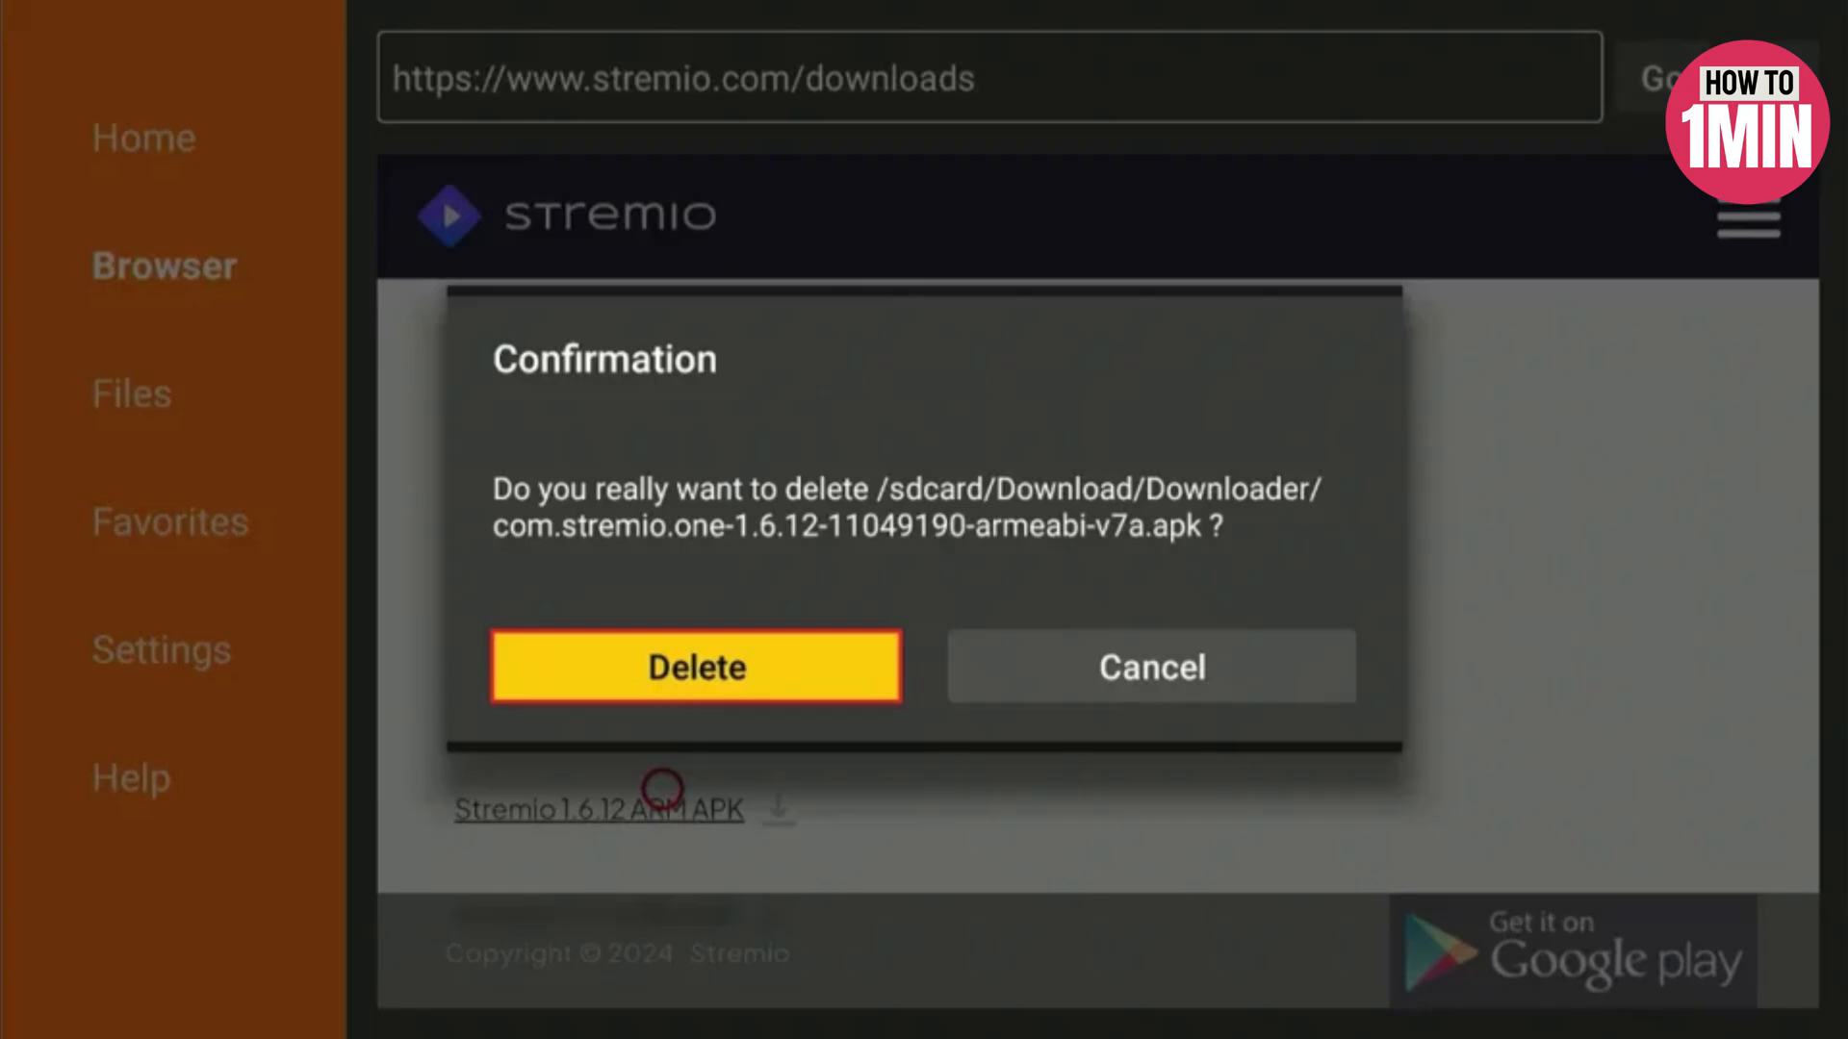
{"action": "left_click", "coordinate": [695, 666]}
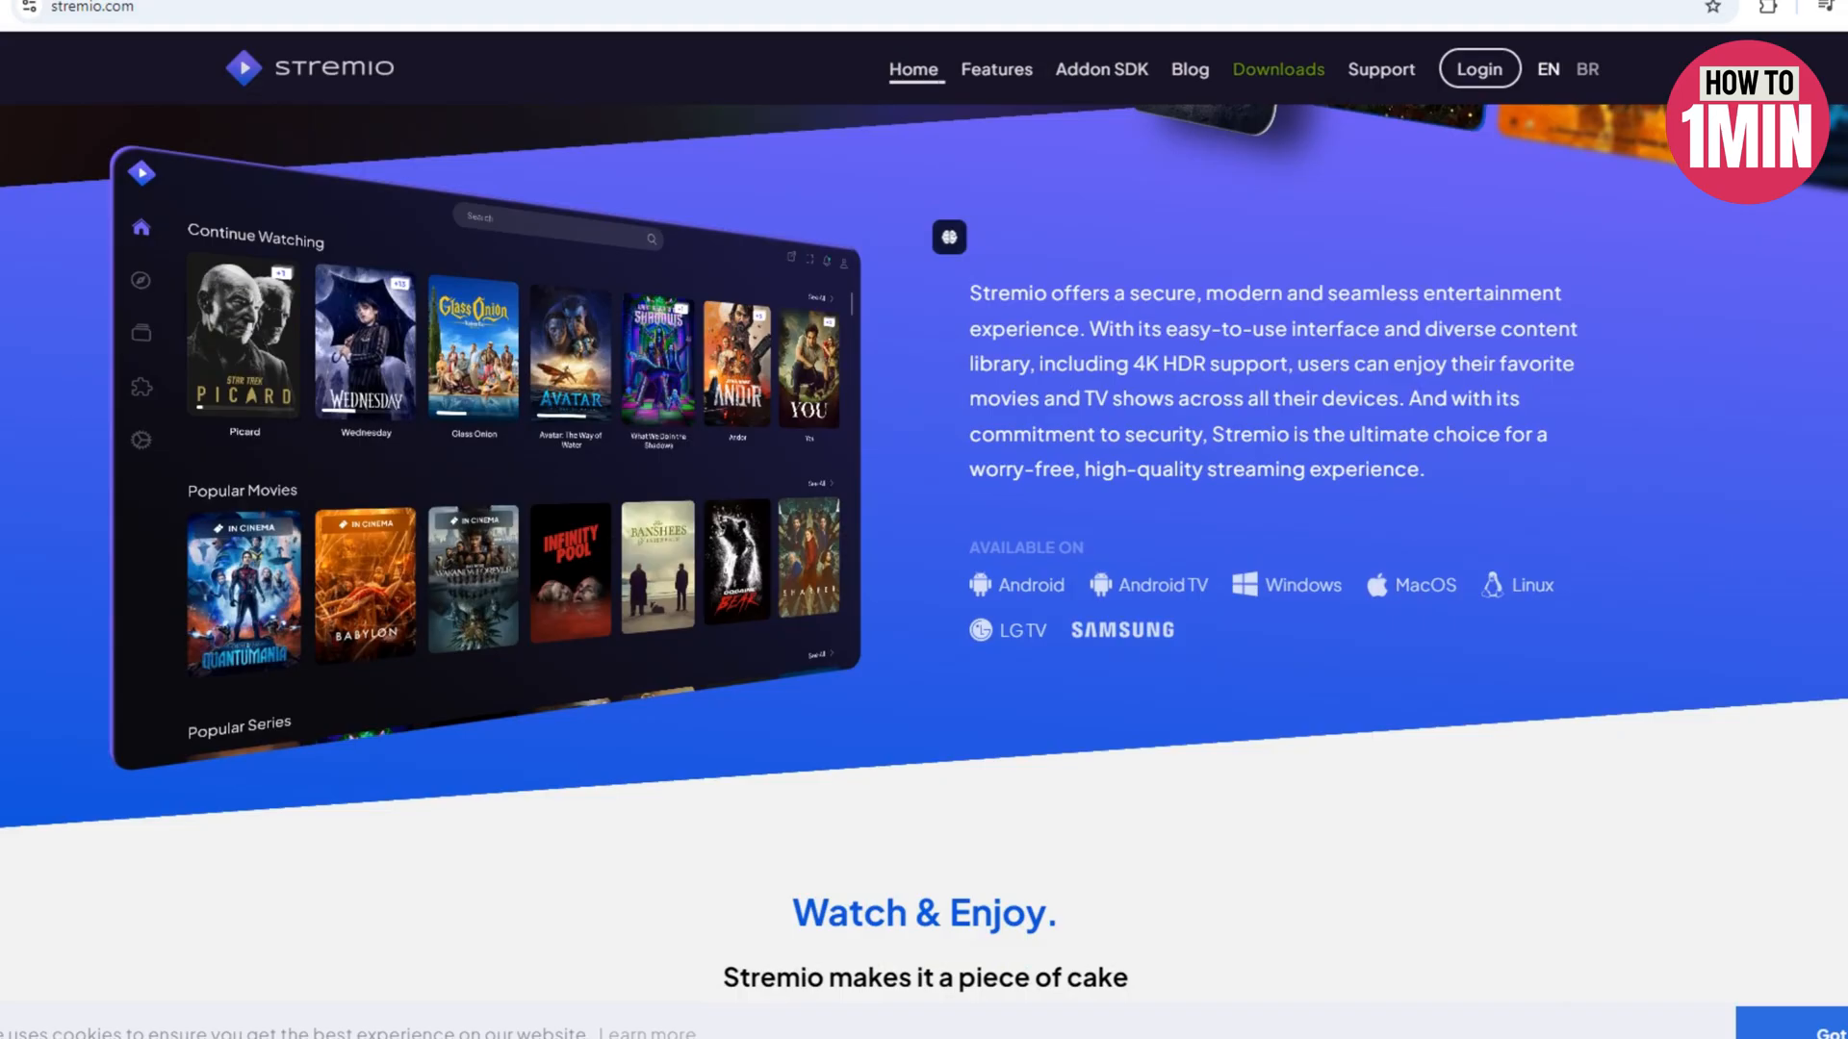